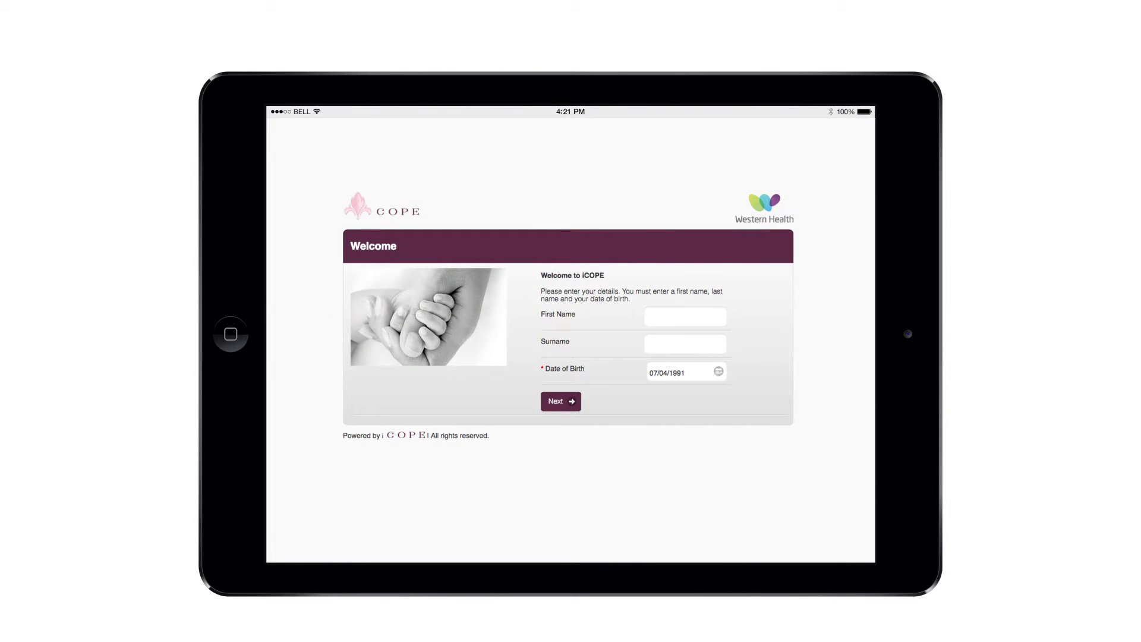
Proceed past Welcome and choose Yes for a free results copy, revealing email and mobile fields
{"action": "left_click", "coordinate": [560, 400]}
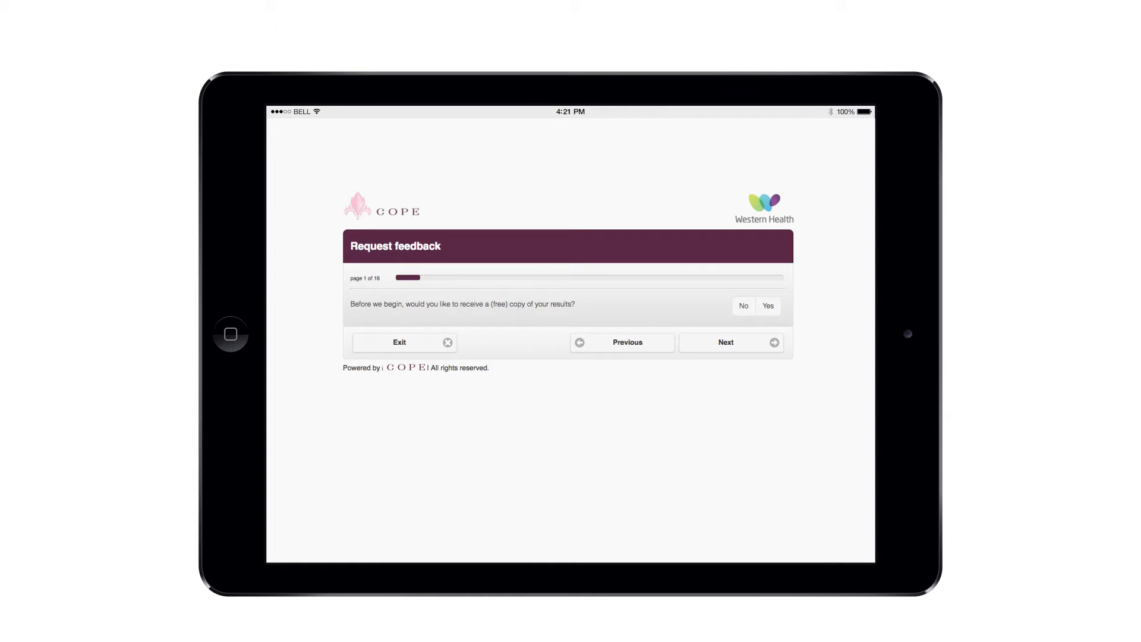
{"action": "left_click", "coordinate": [767, 306]}
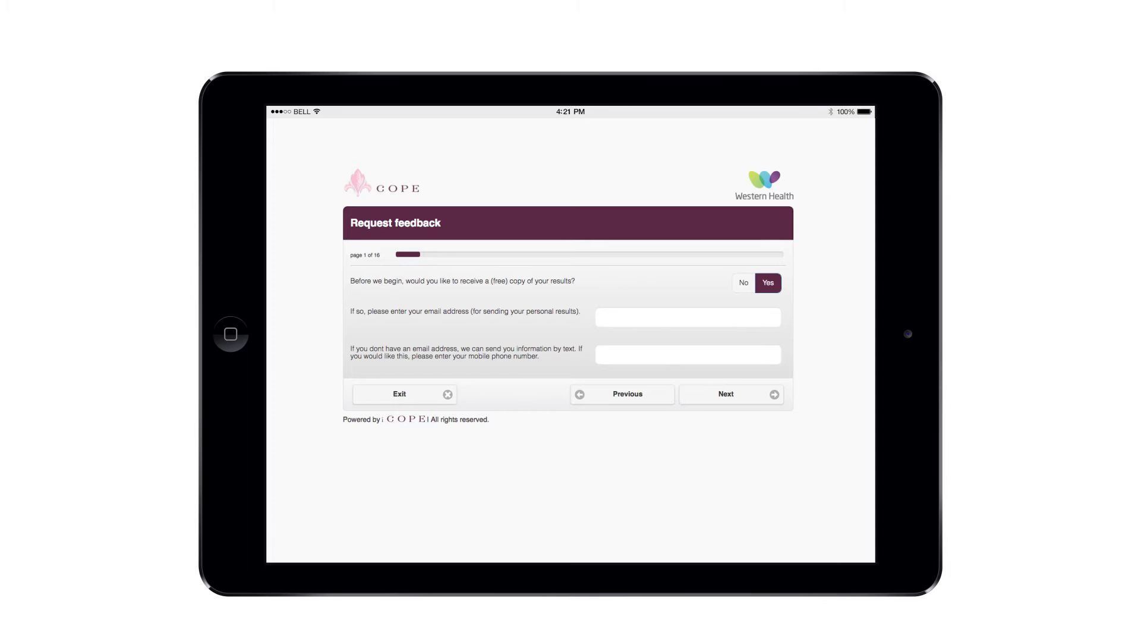
Answer the current-situation Yes/No questions and reach the emailed 'Your Responses' results
{"action": "left_click", "coordinate": [731, 394]}
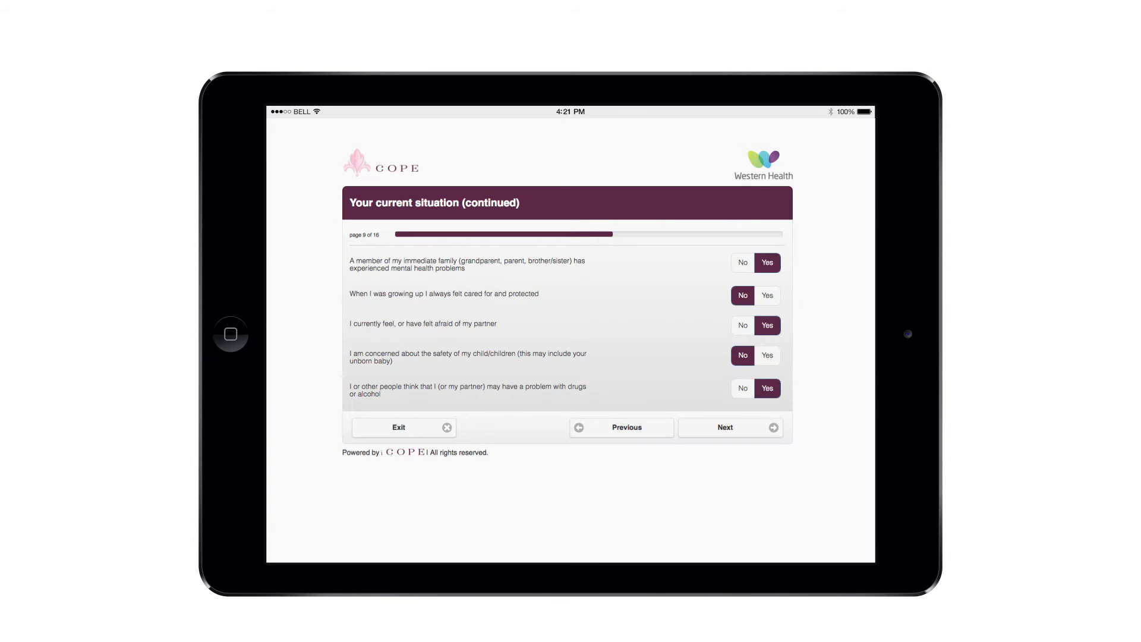
{"action": "left_click", "coordinate": [730, 427]}
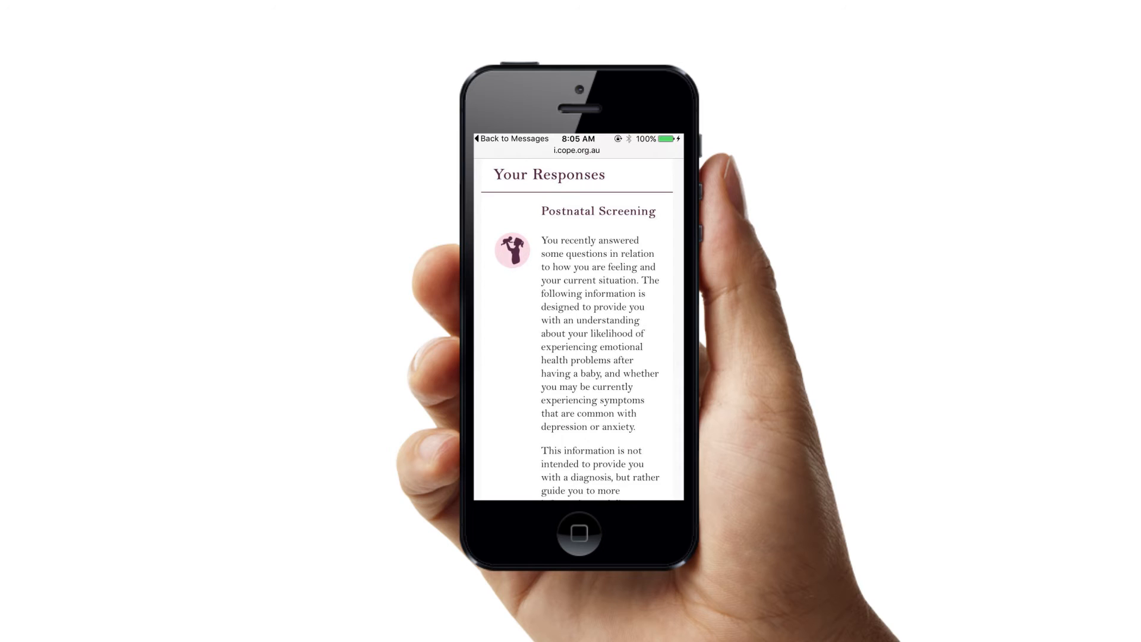
Reveal the Summary Report with EPDS total score 18 and Q-10 score 2
{"action": "scroll", "scroll_direction": "down", "scroll_amount": 3}
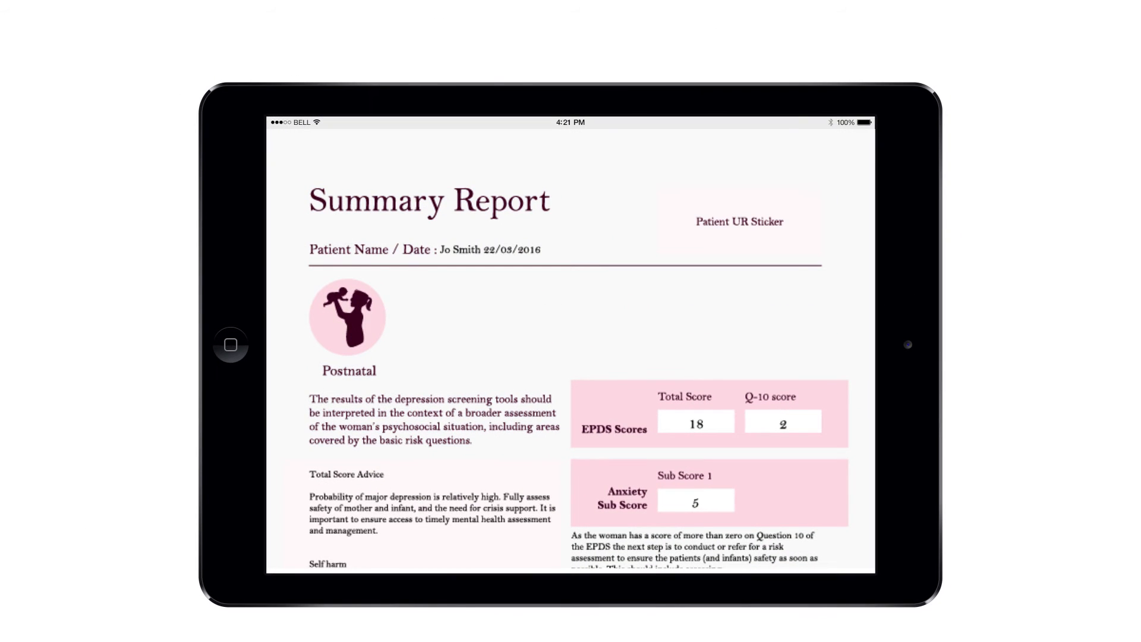
Scroll to self-harm and anxiety advice, request for help, and four major risk factors
{"action": "scroll", "scroll_direction": "down", "scroll_amount": 3}
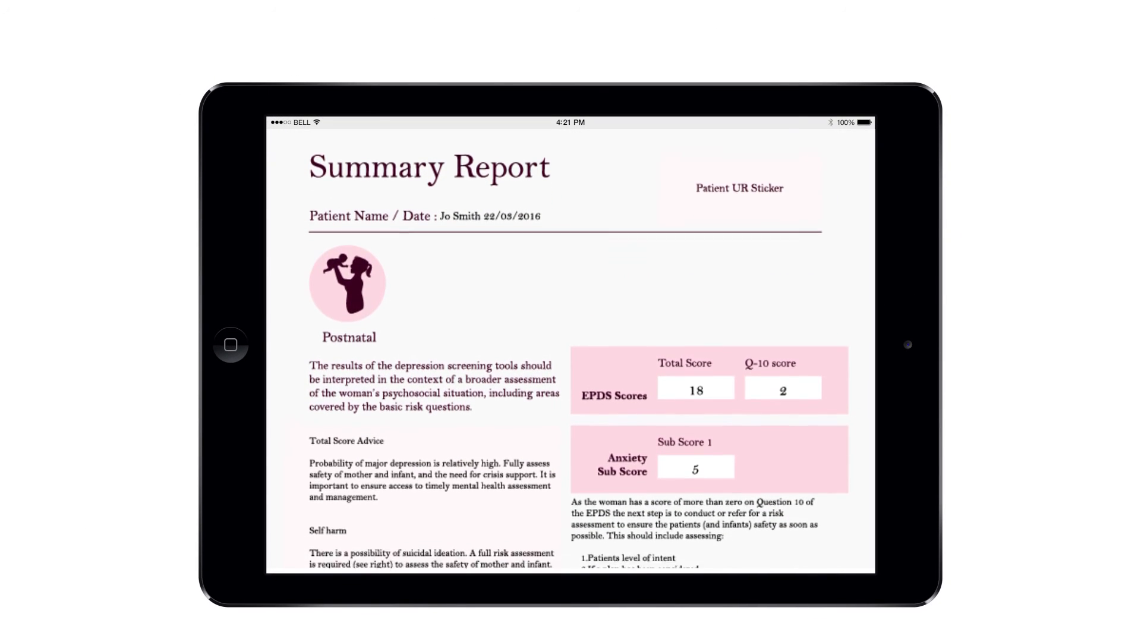
{"action": "scroll", "scroll_direction": "down", "scroll_amount": 3}
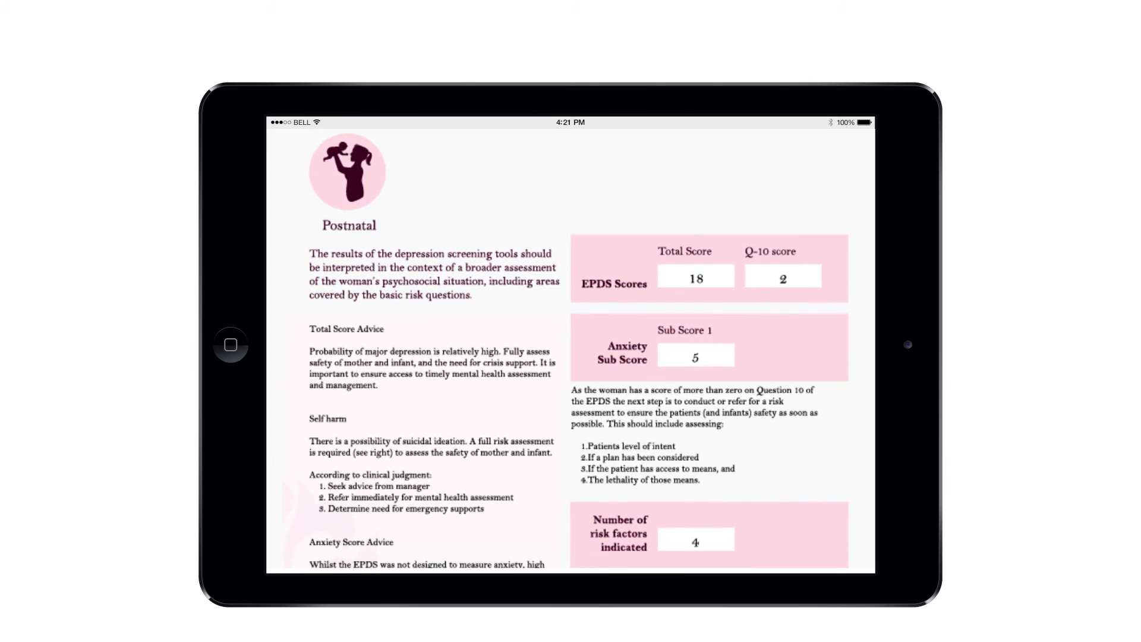
{"action": "scroll", "scroll_direction": "down", "scroll_amount": 3}
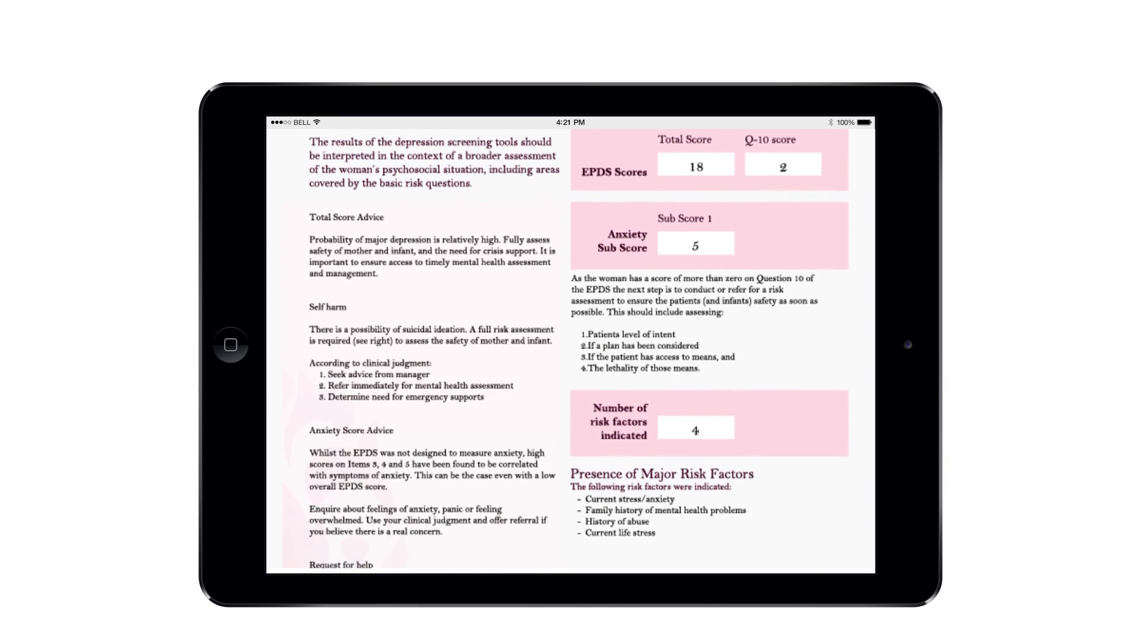
{"action": "scroll", "scroll_direction": "down", "scroll_amount": 3}
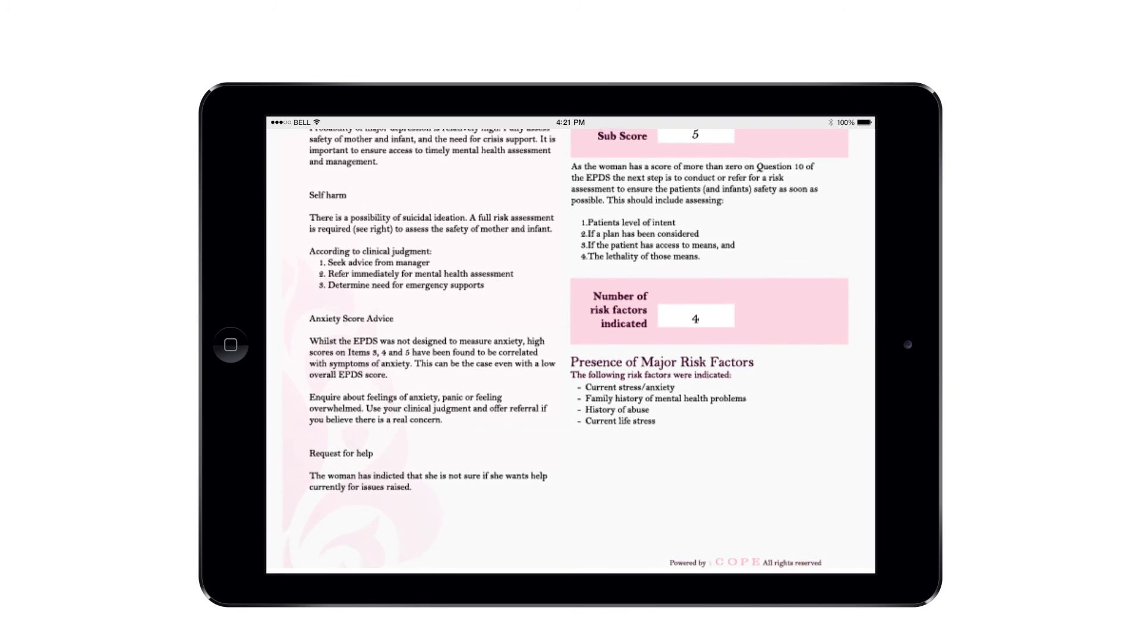
{"action": "scroll", "scroll_direction": "down", "scroll_amount": 3}
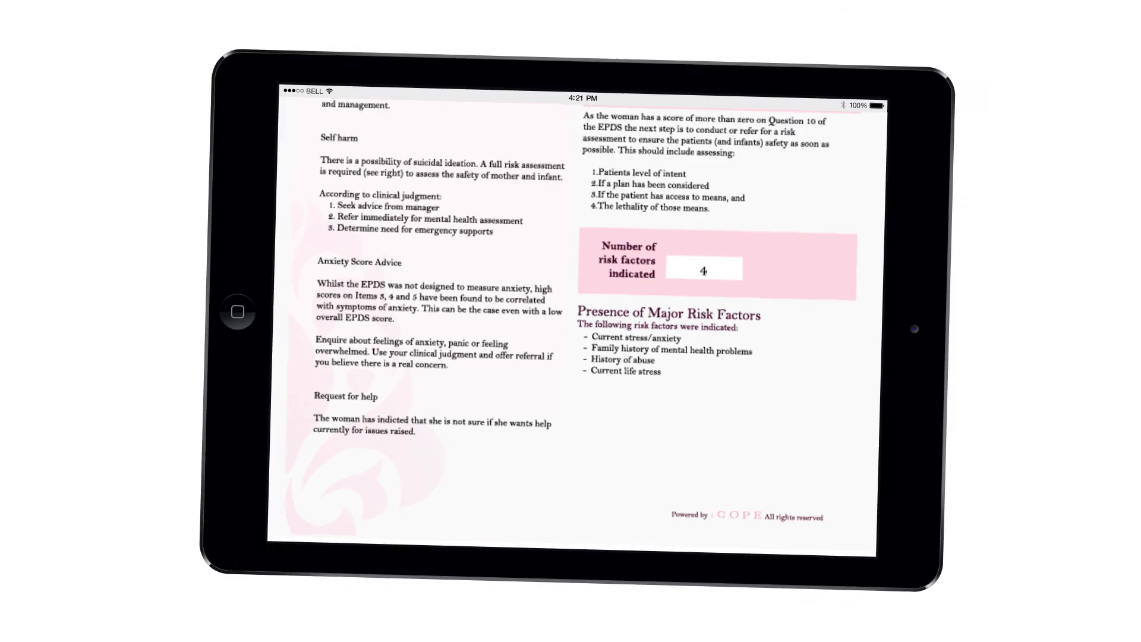